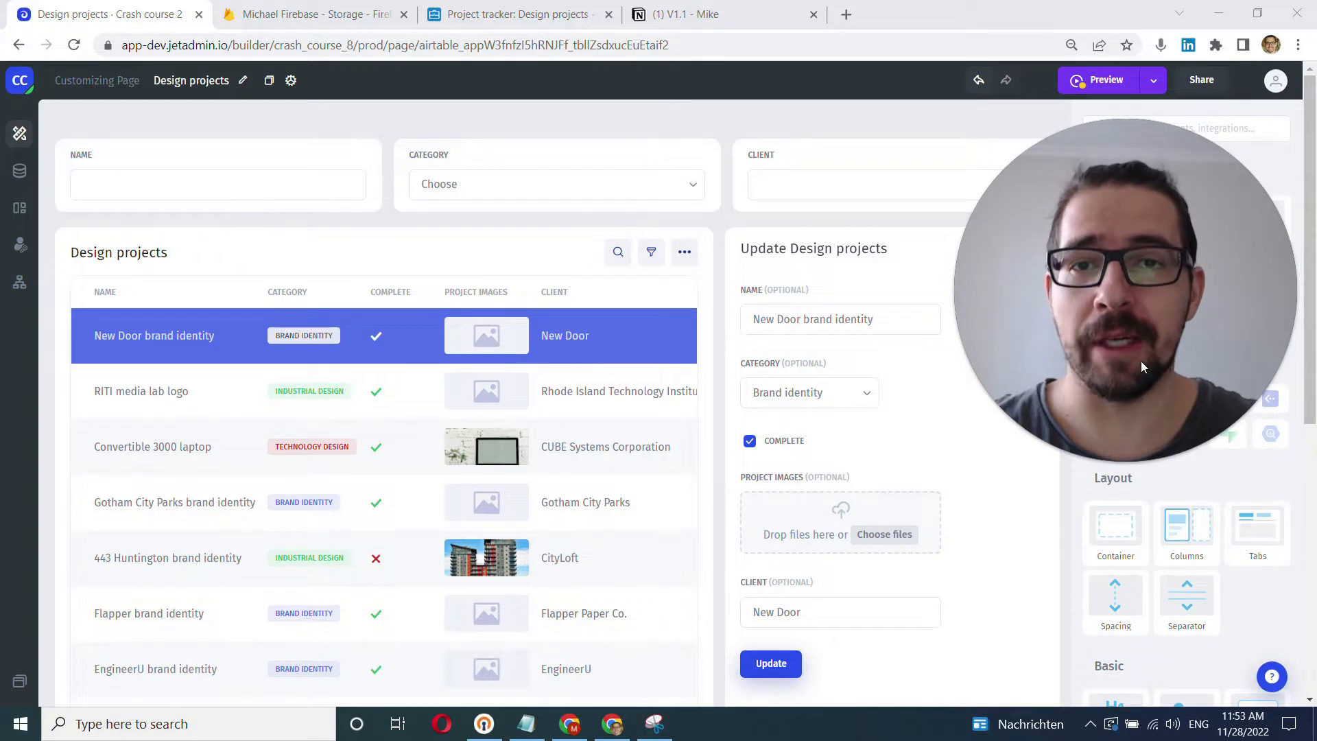
mouse_move(1228, 699)
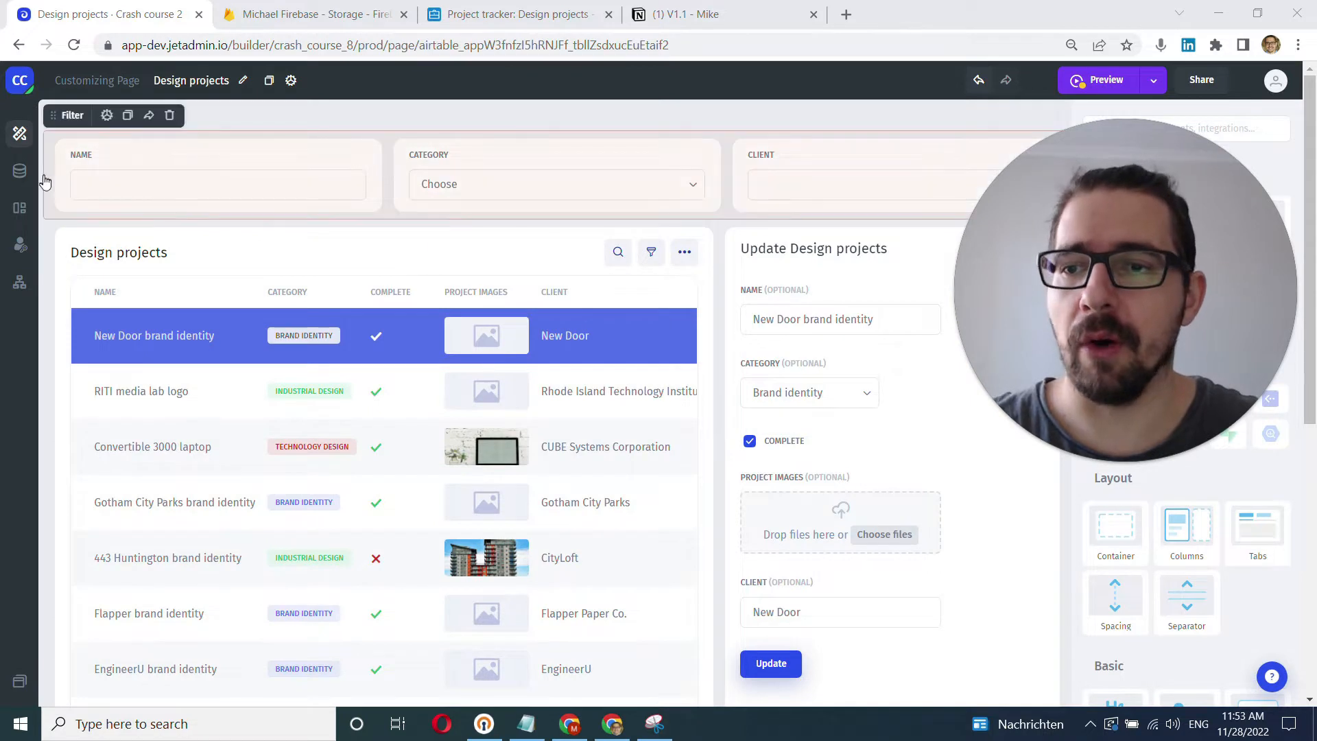
Review the connected data resources, then publish the 13 pending changes to Design projects.
click(19, 171)
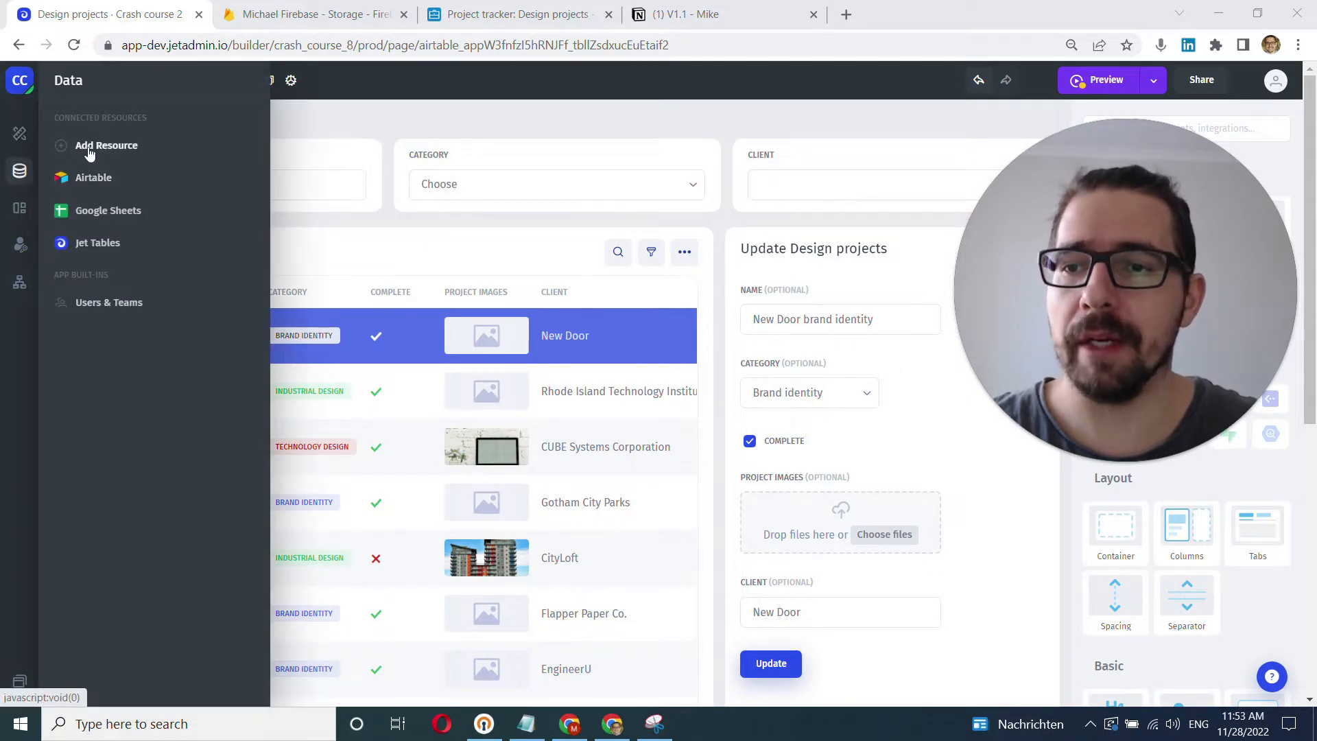
mouse_move(108, 253)
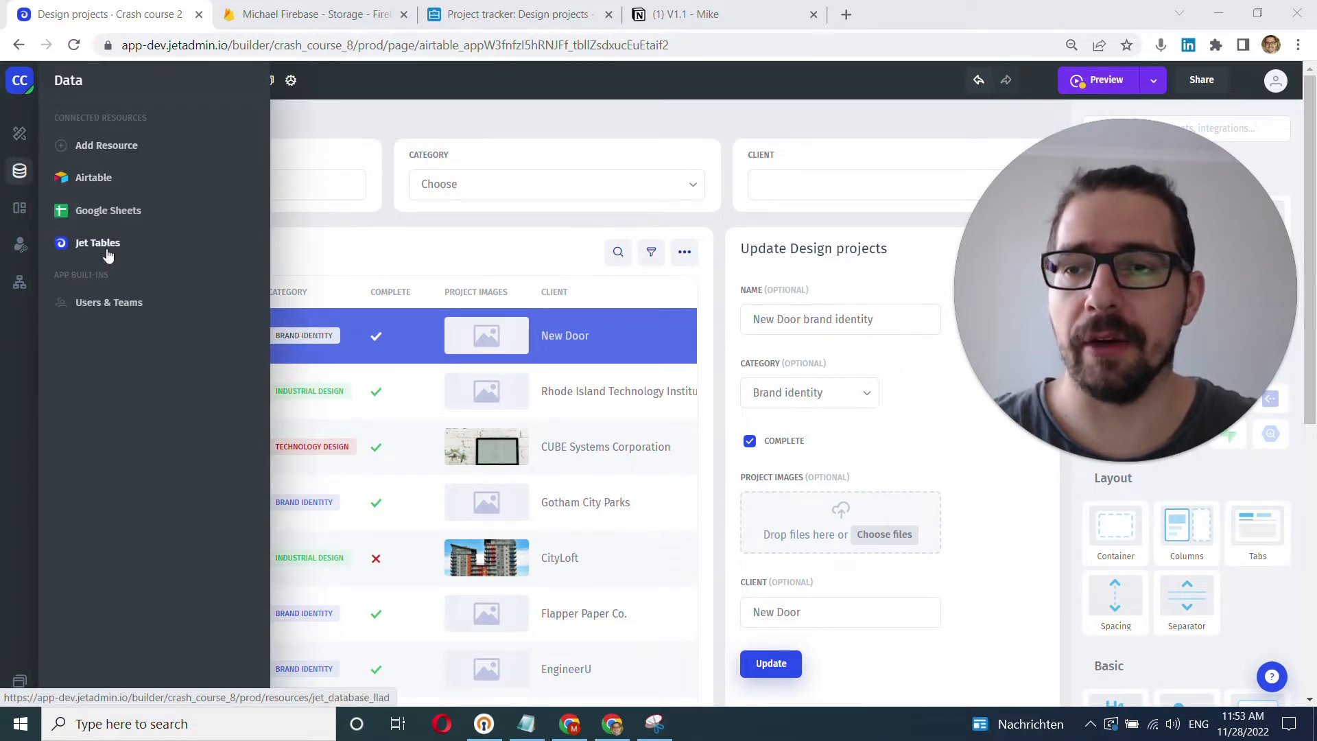
click(20, 133)
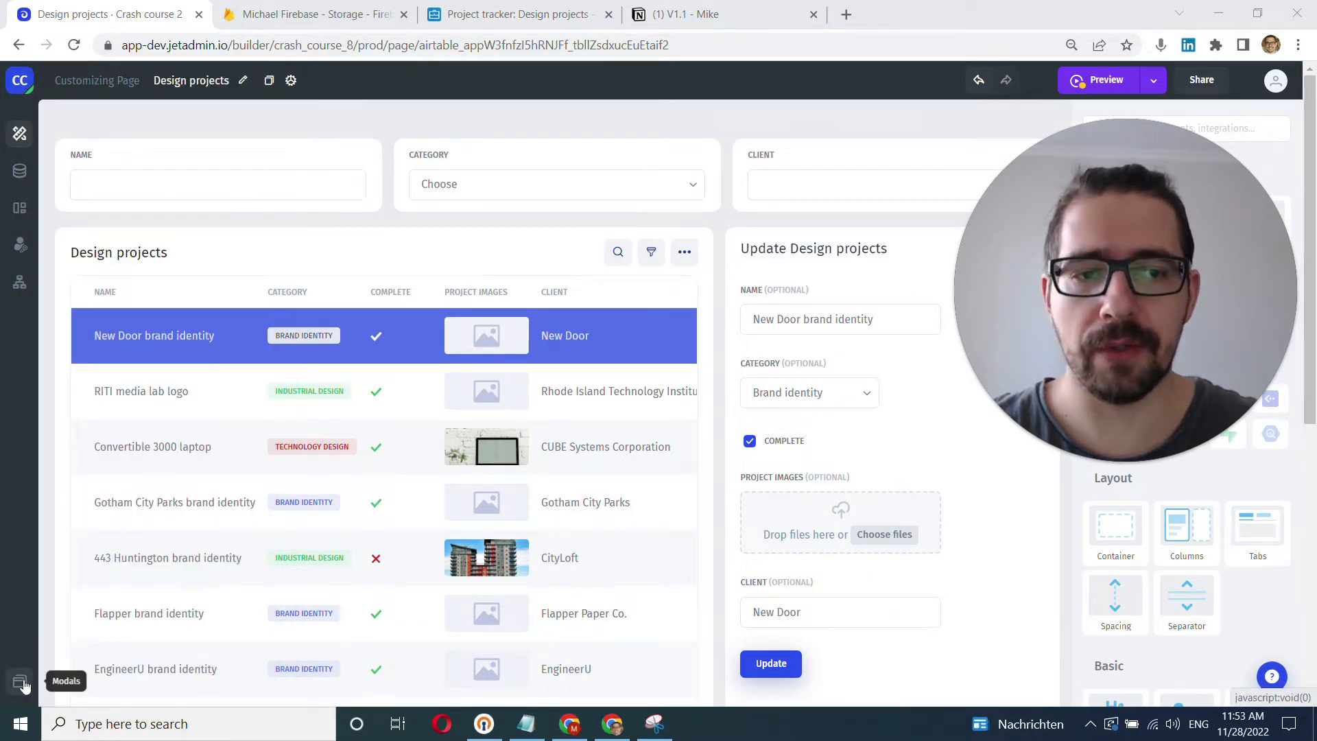
mouse_move(19, 197)
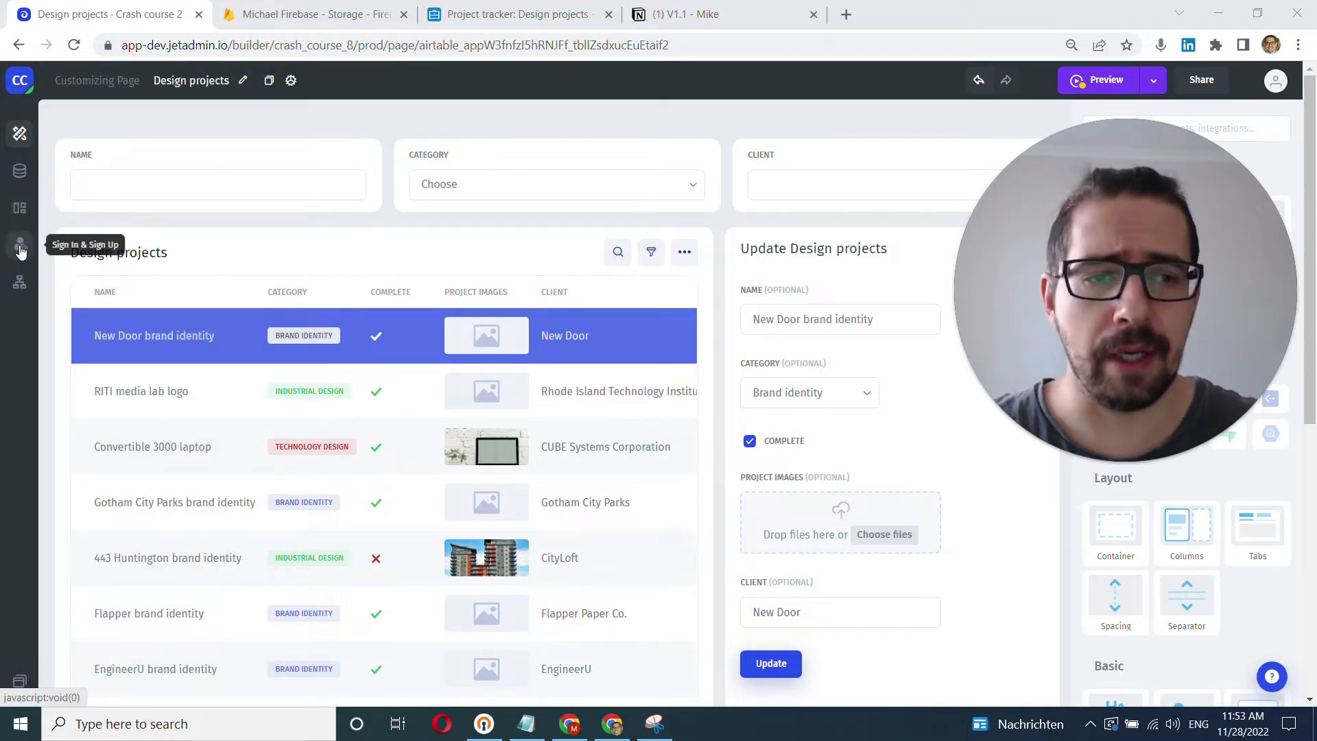
mouse_move(19, 282)
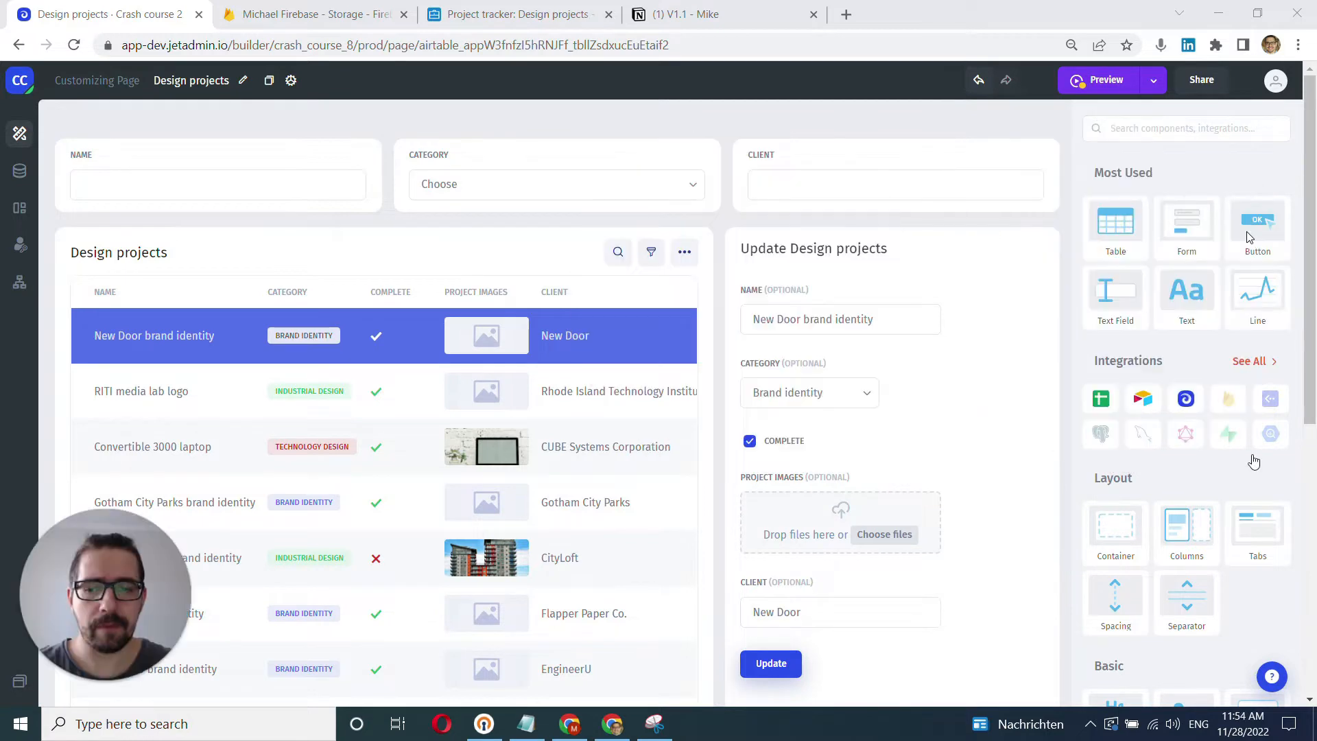
scroll(down, 3)
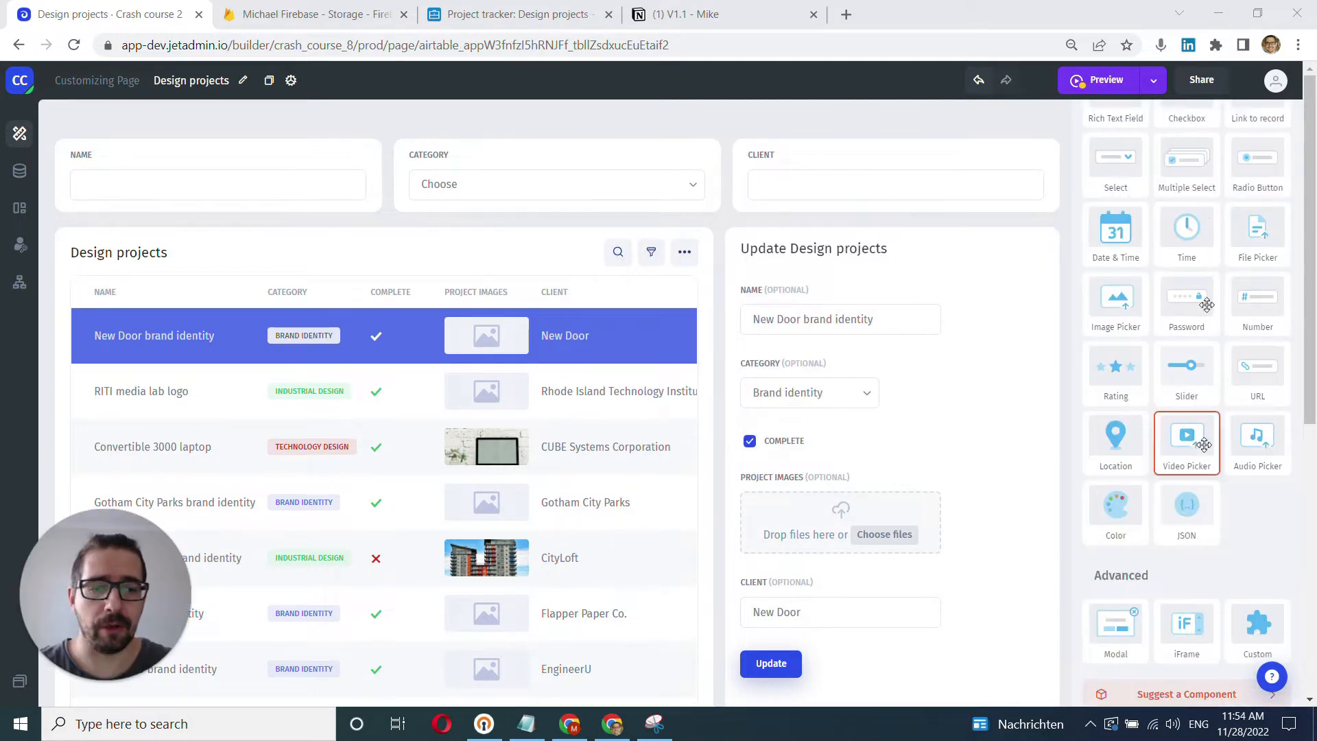
click(808, 392)
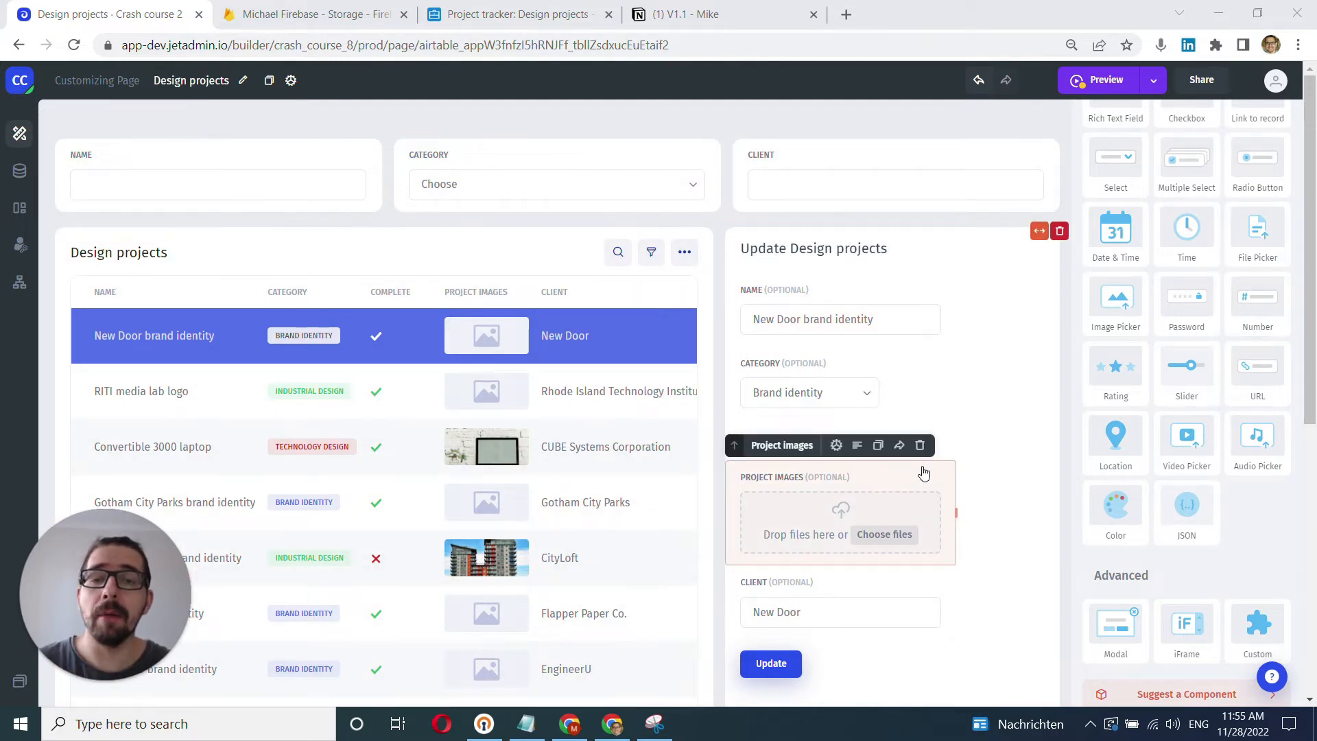
click(1150, 80)
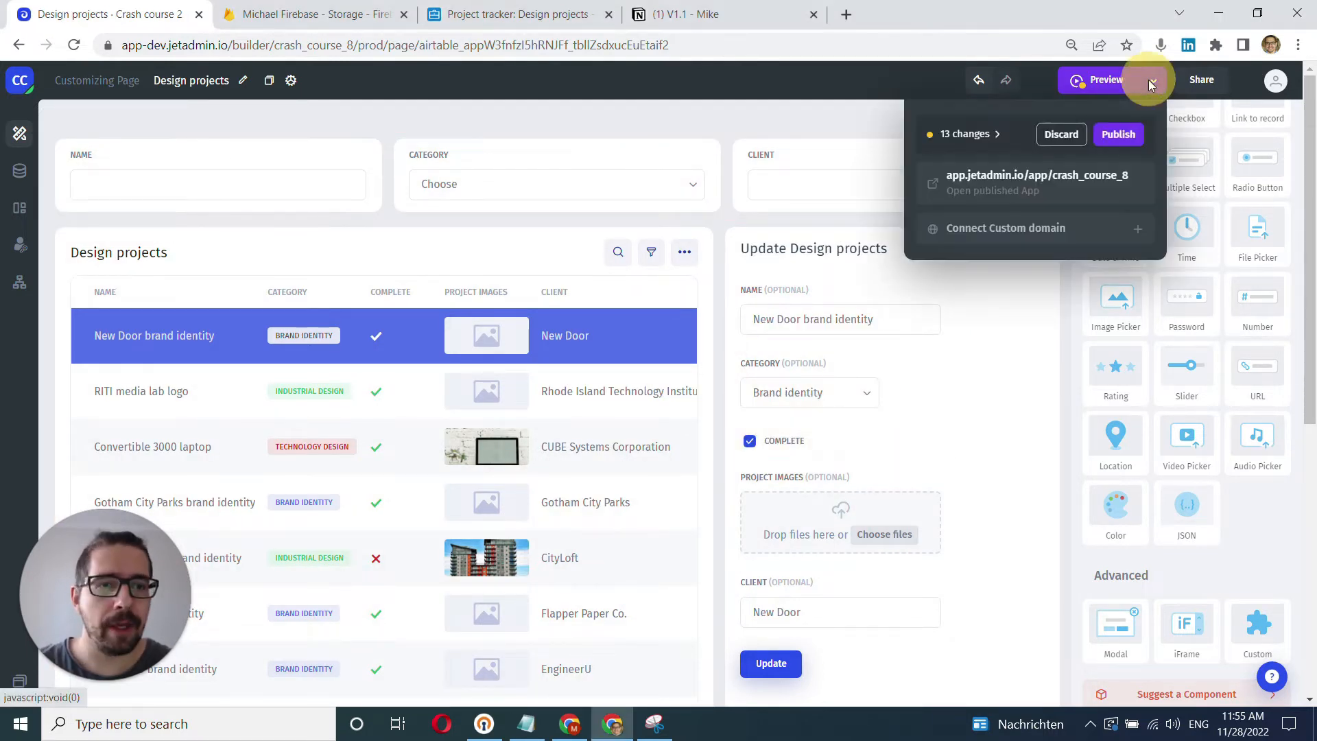
mouse_move(1013, 163)
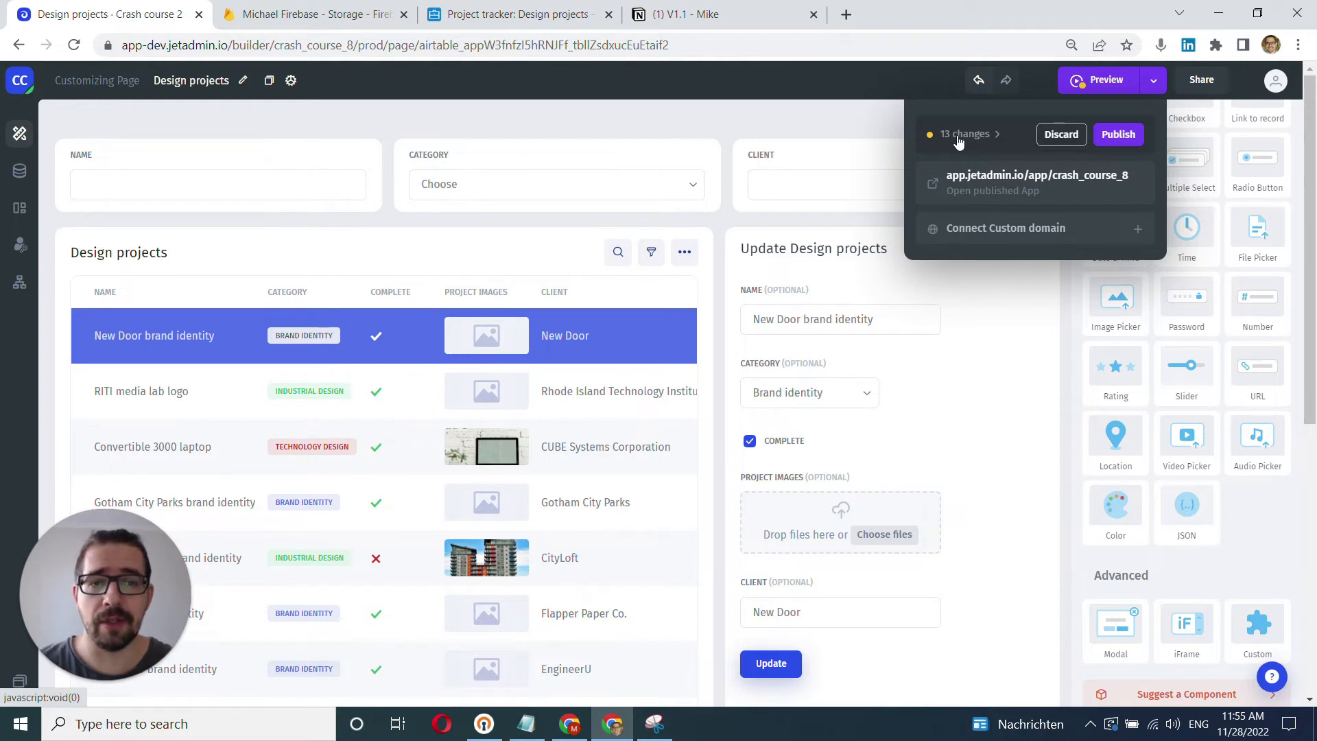
click(1118, 134)
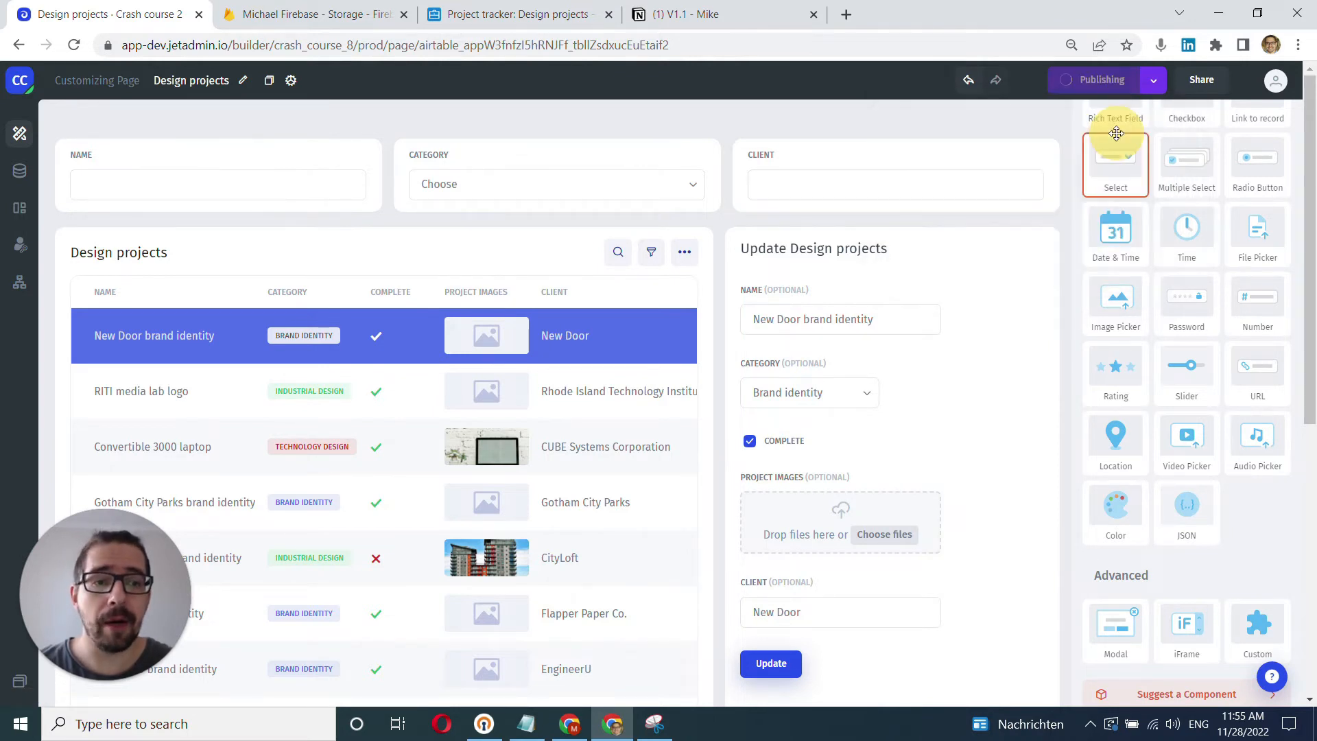
Open the live Design projects app from its app.jetadmin.io link in a new tab.
click(1101, 80)
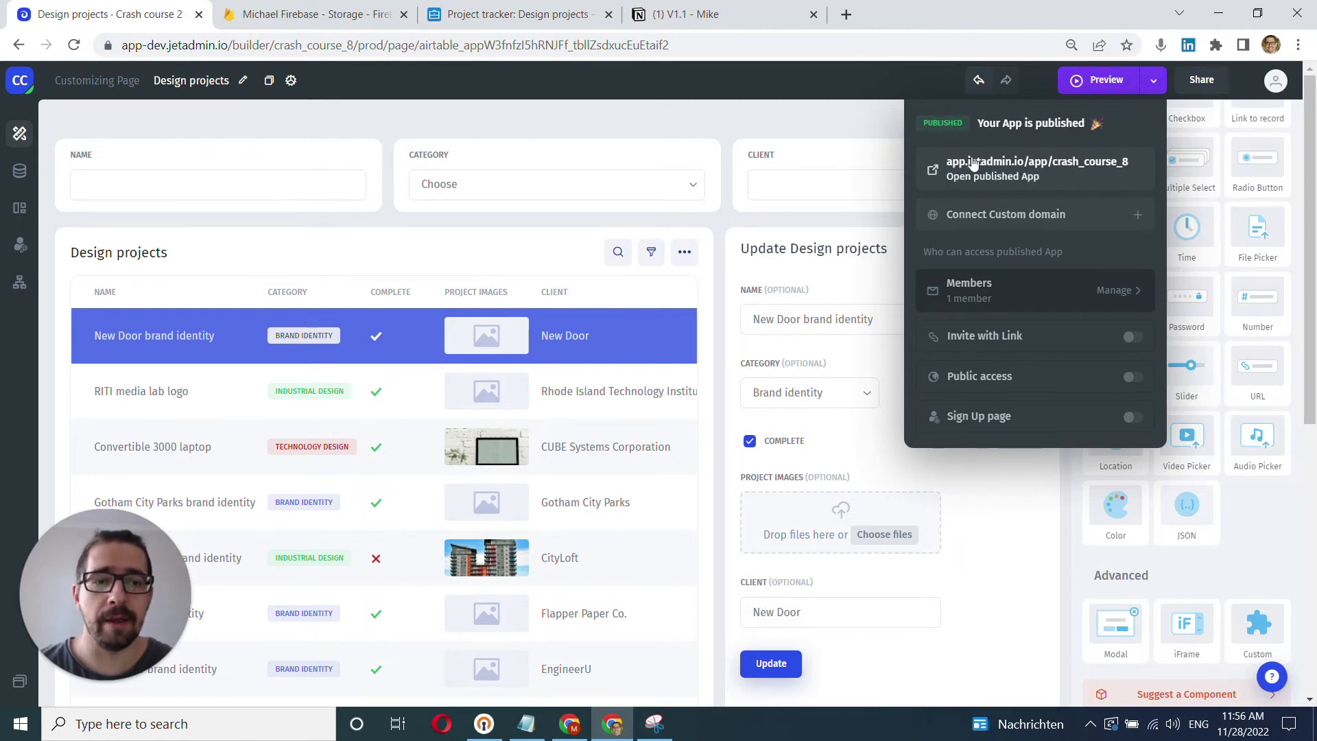
mouse_move(996, 173)
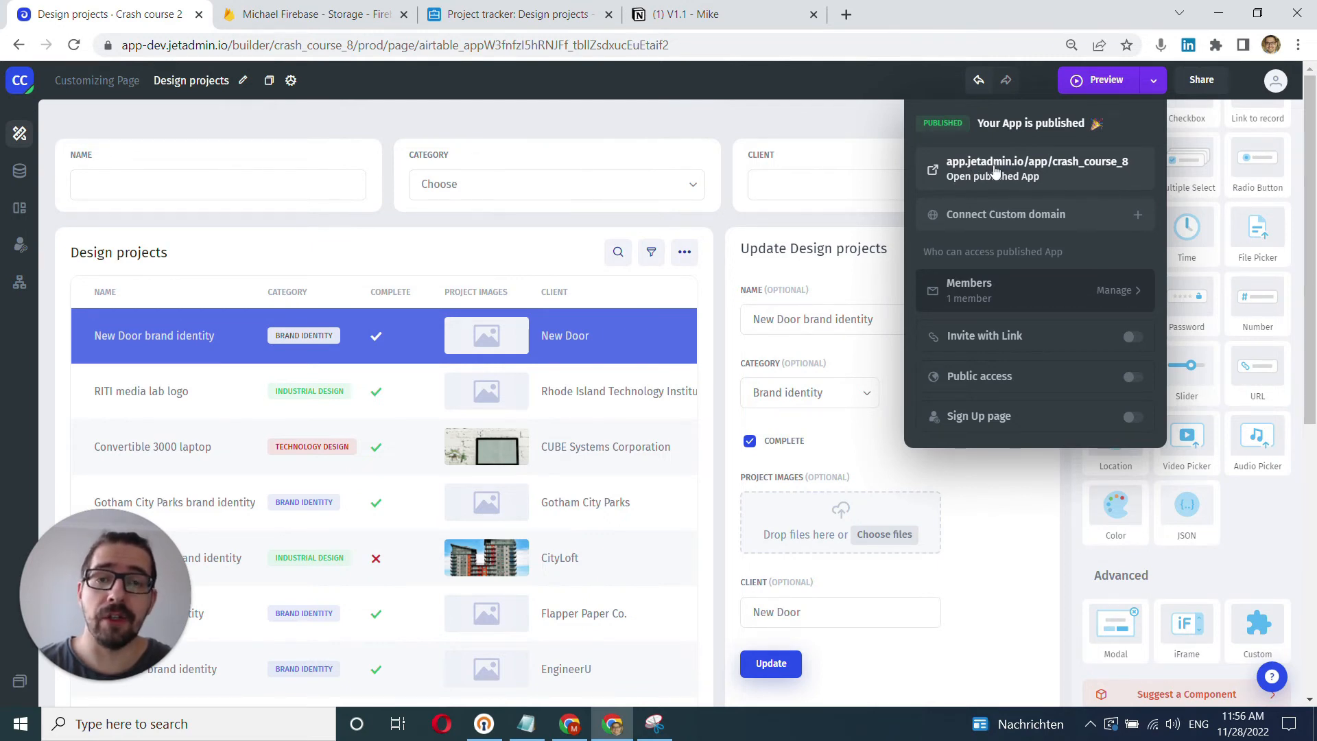
click(1036, 168)
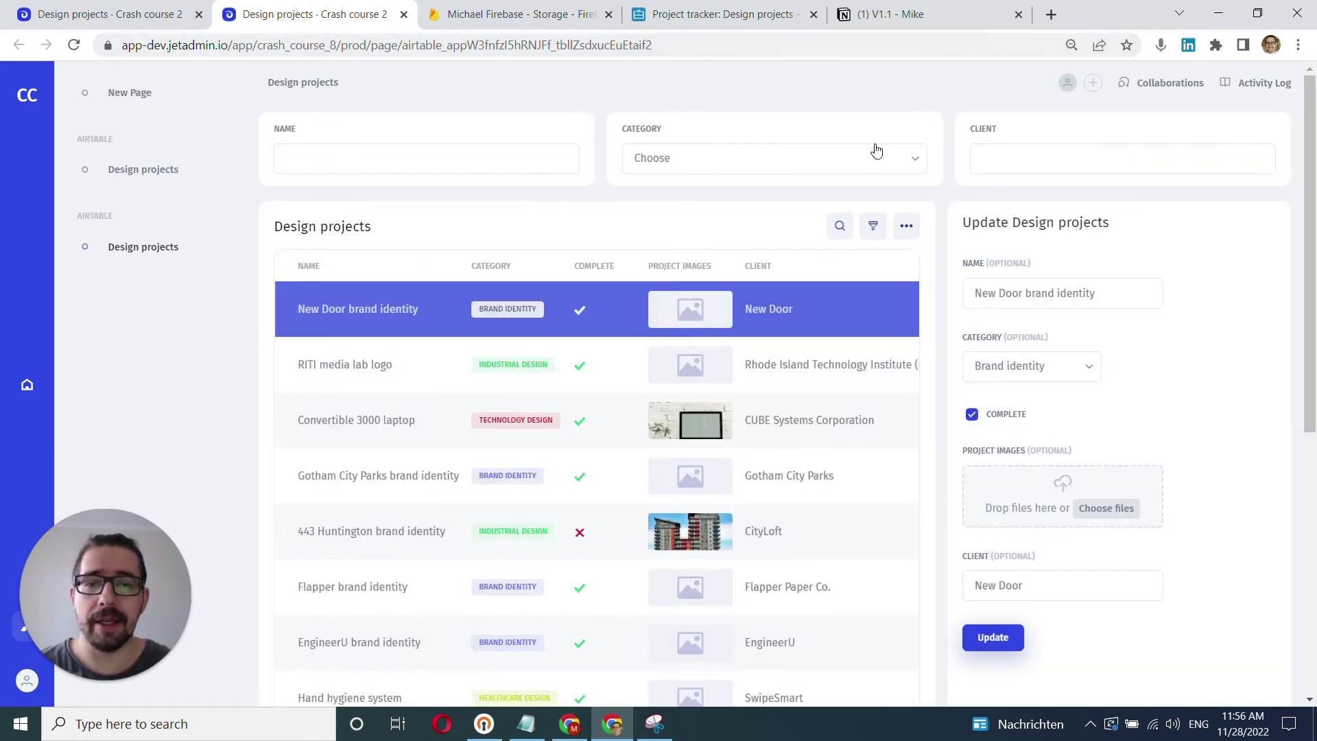
mouse_move(1105, 126)
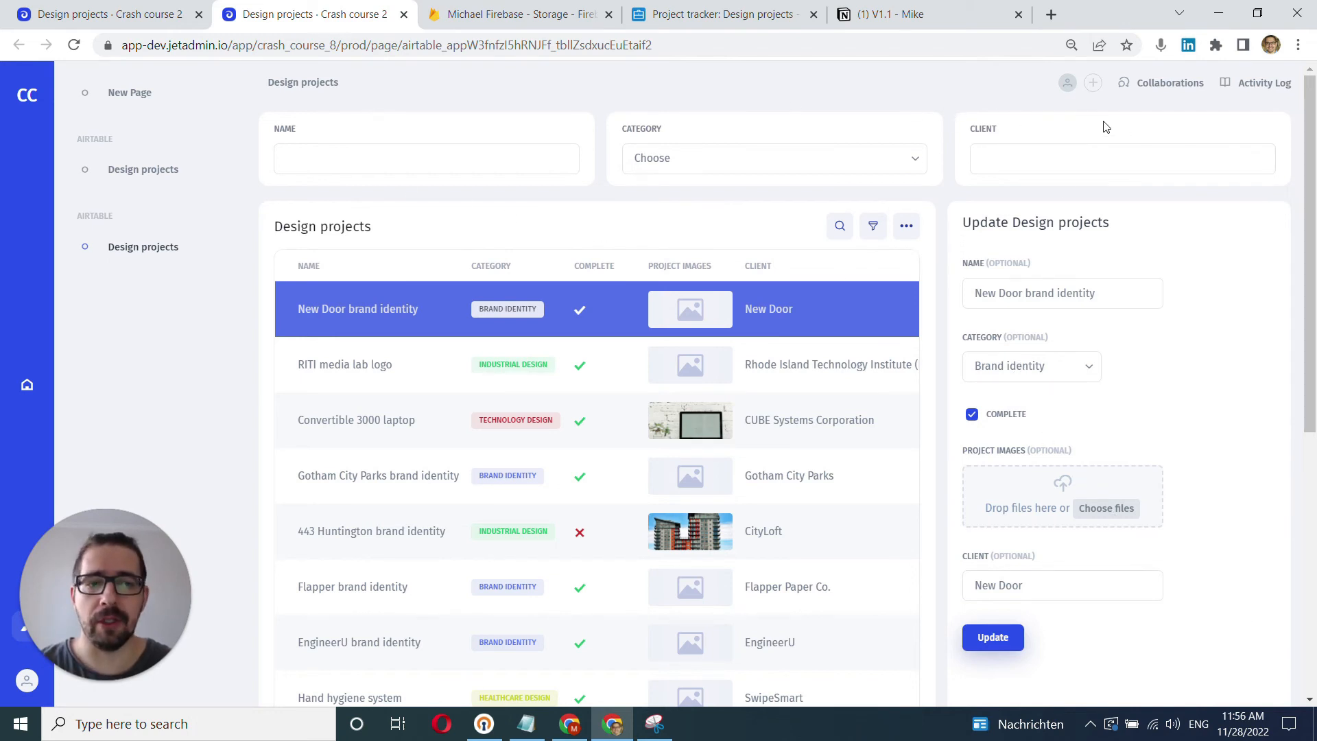
mouse_move(146, 257)
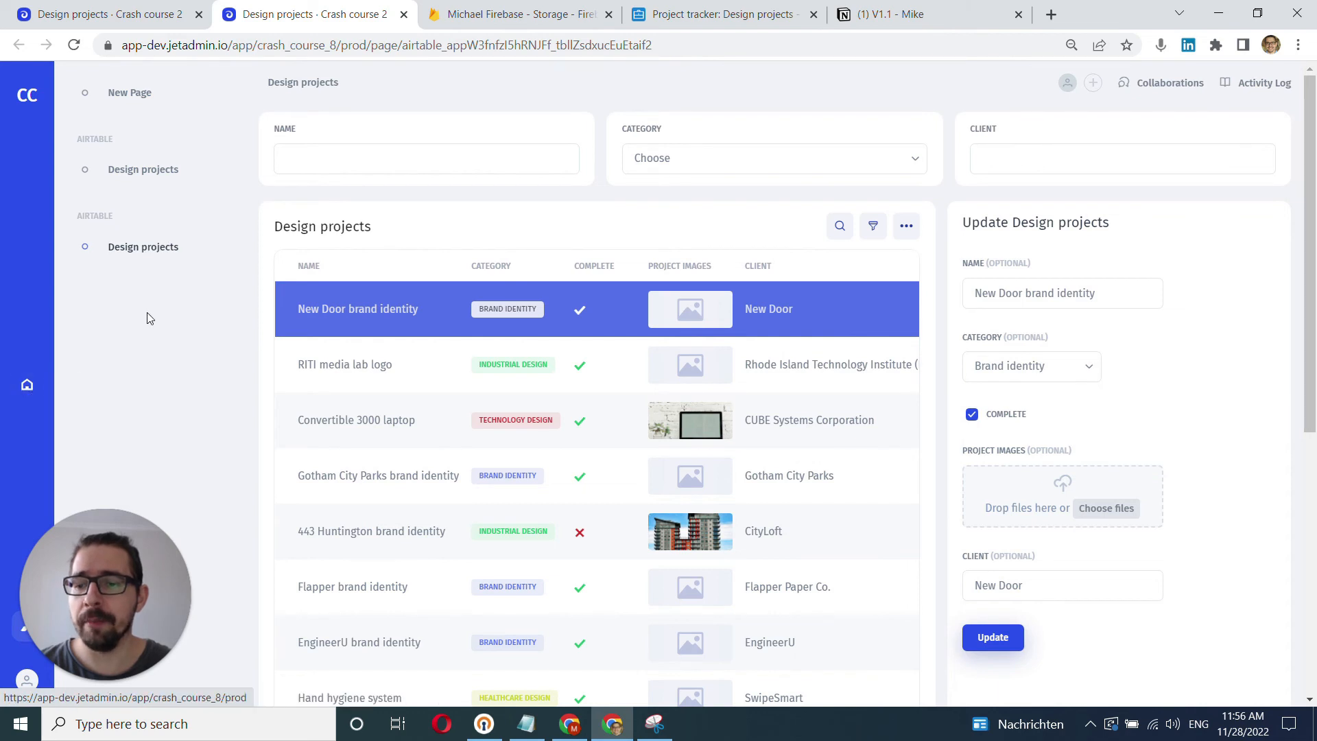
mouse_move(188, 333)
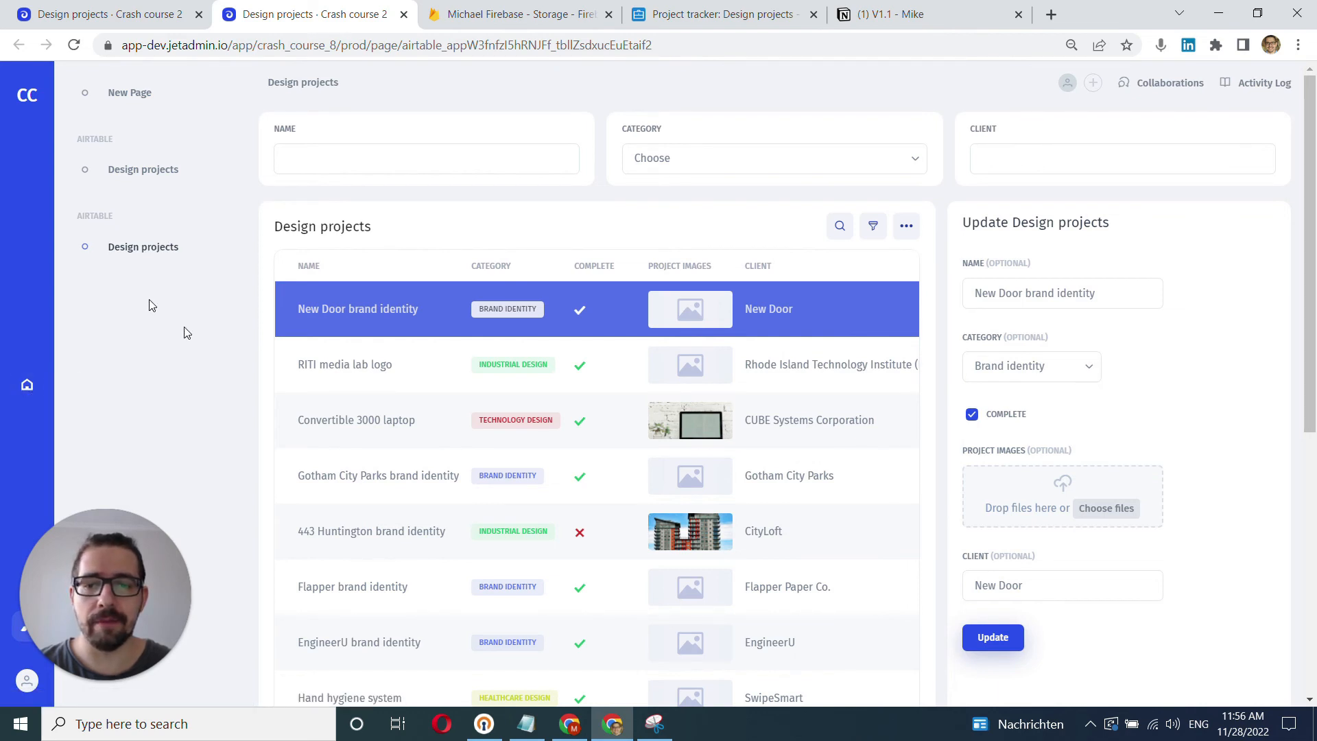
Select the RITI media lab logo row, then the Convertible 3000 laptop row.
click(345, 364)
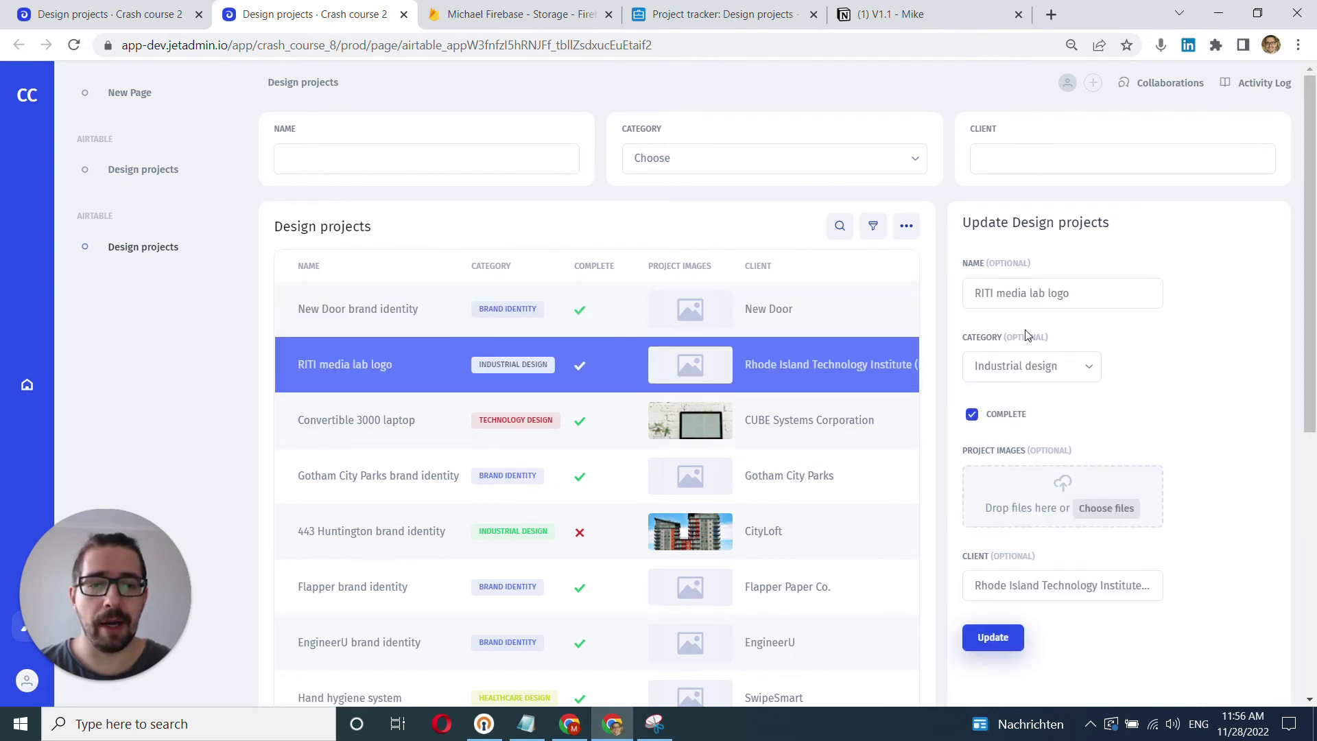
click(356, 420)
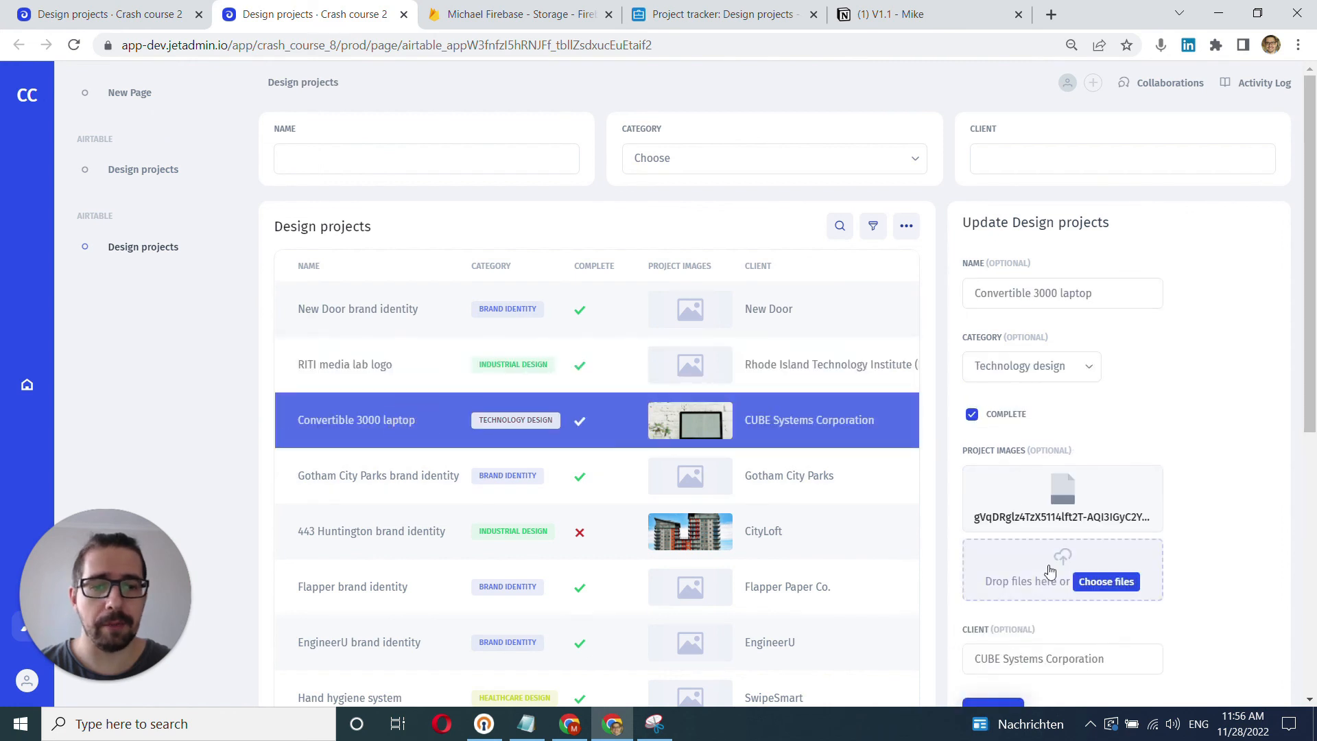
mouse_move(616, 173)
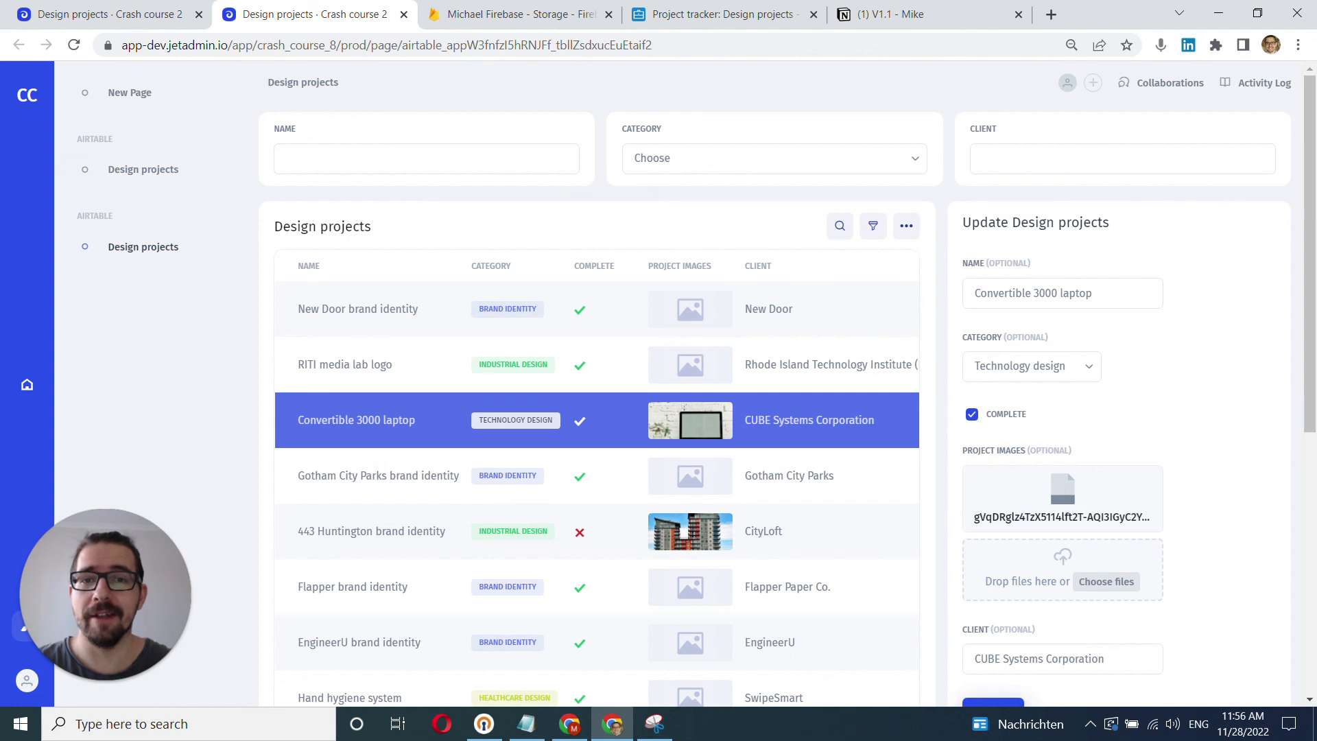
mouse_move(483, 201)
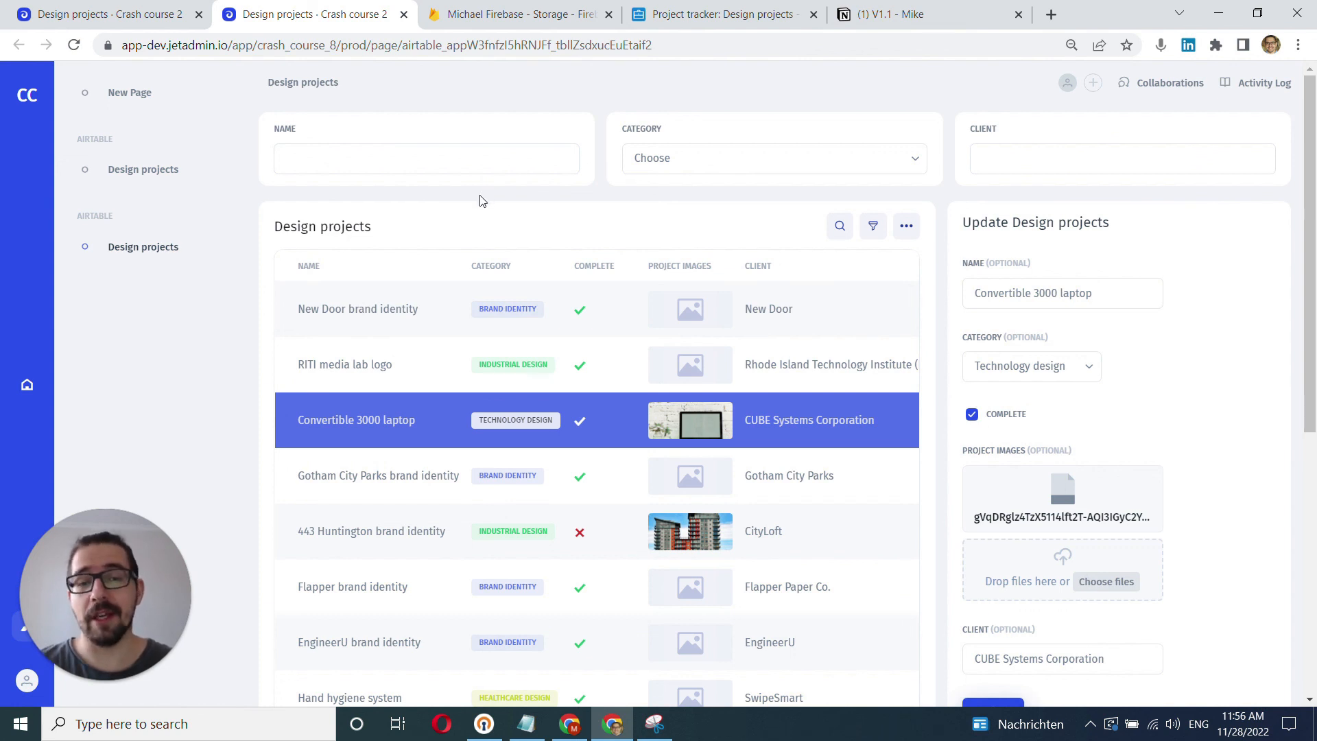